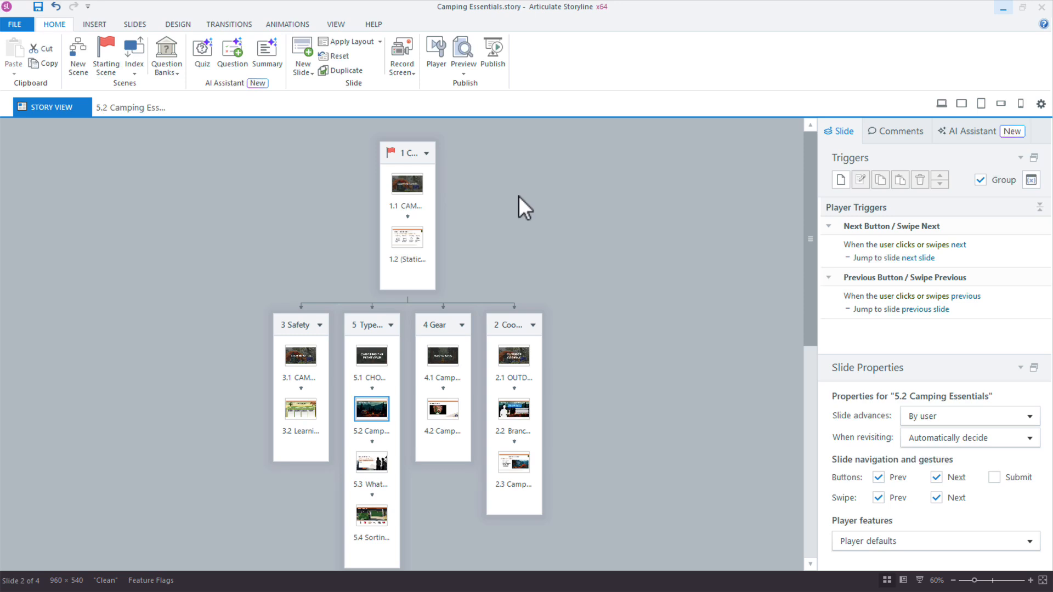
mouse_move(240, 156)
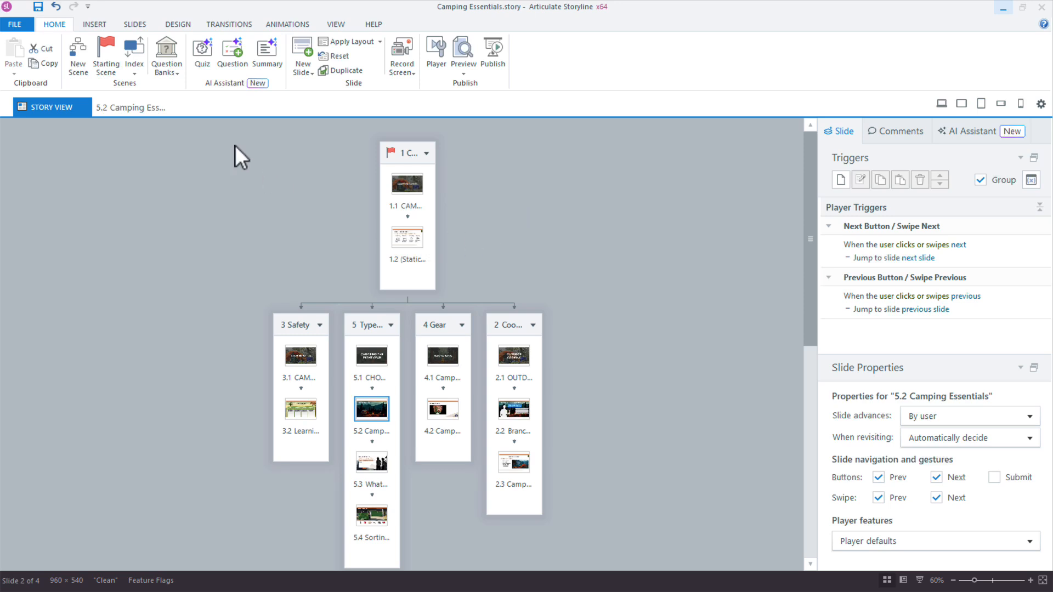
Open slide 5.2 Camping Essentials from Story View for editing.
double_click(371, 408)
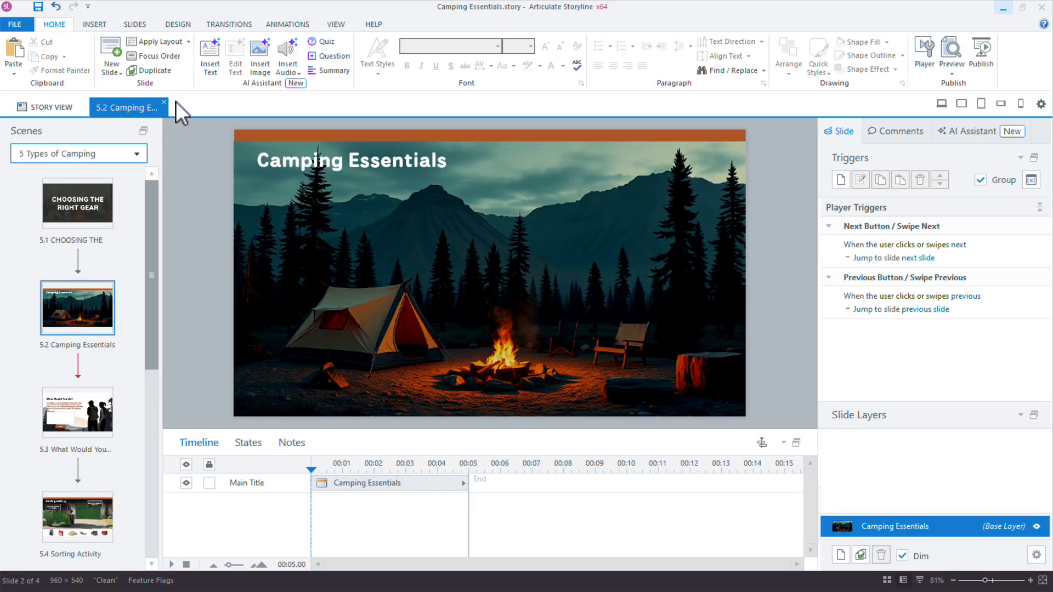
mouse_move(365, 303)
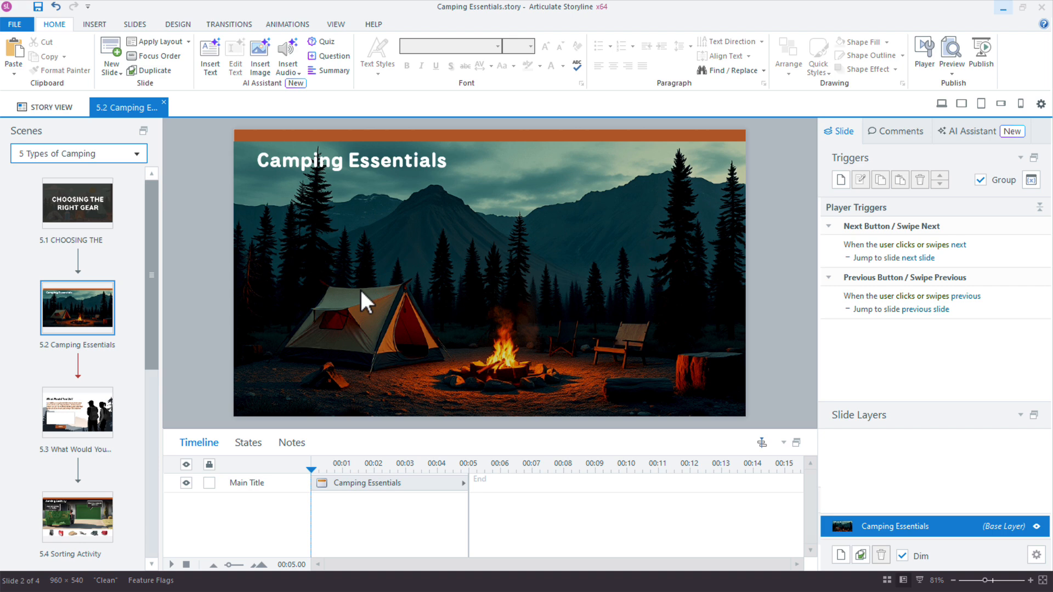
mouse_move(402, 290)
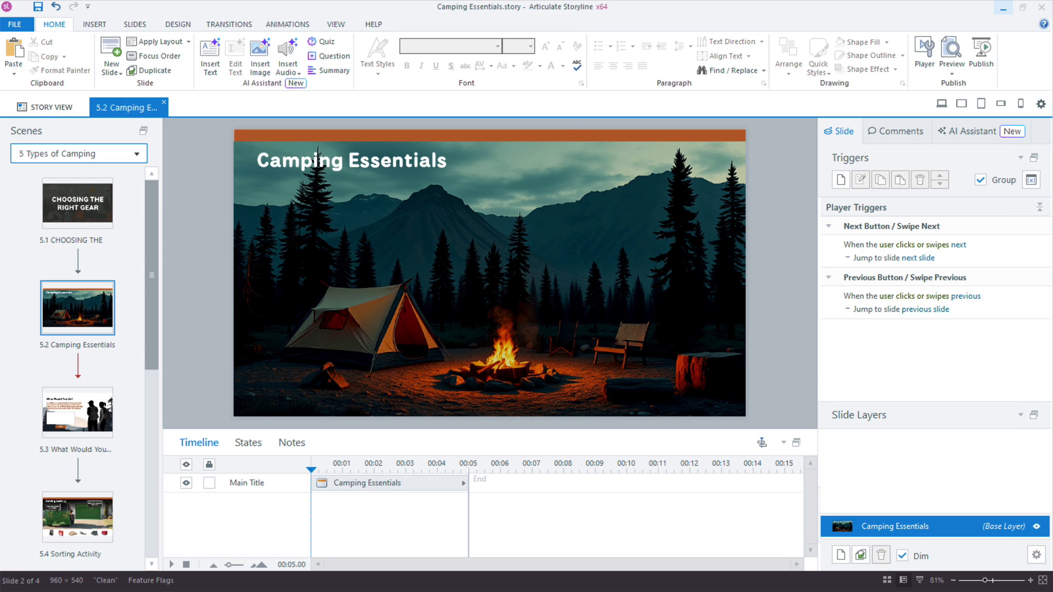
mouse_move(235, 326)
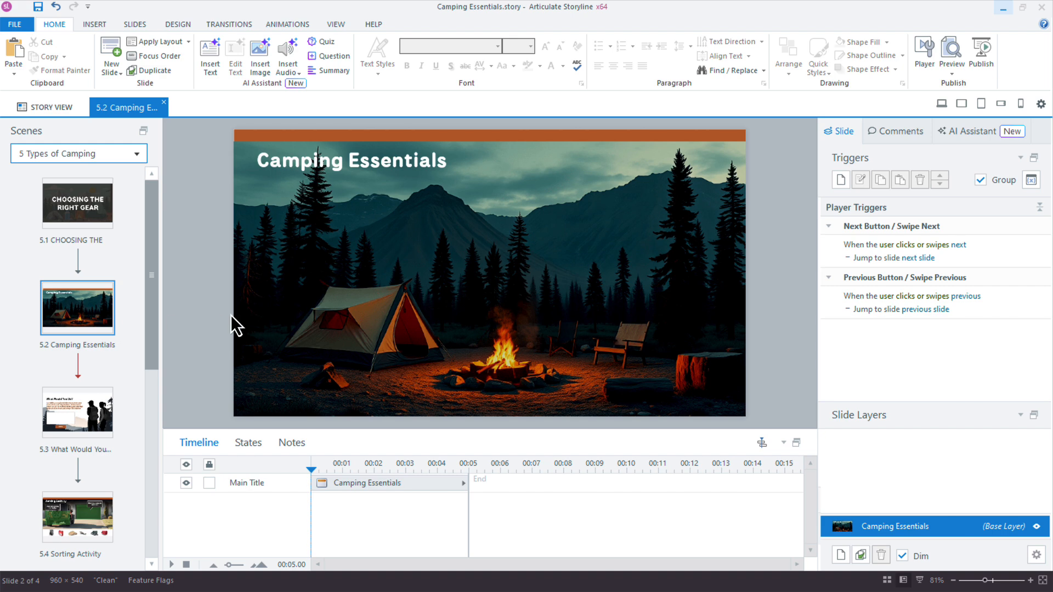
mouse_move(268, 68)
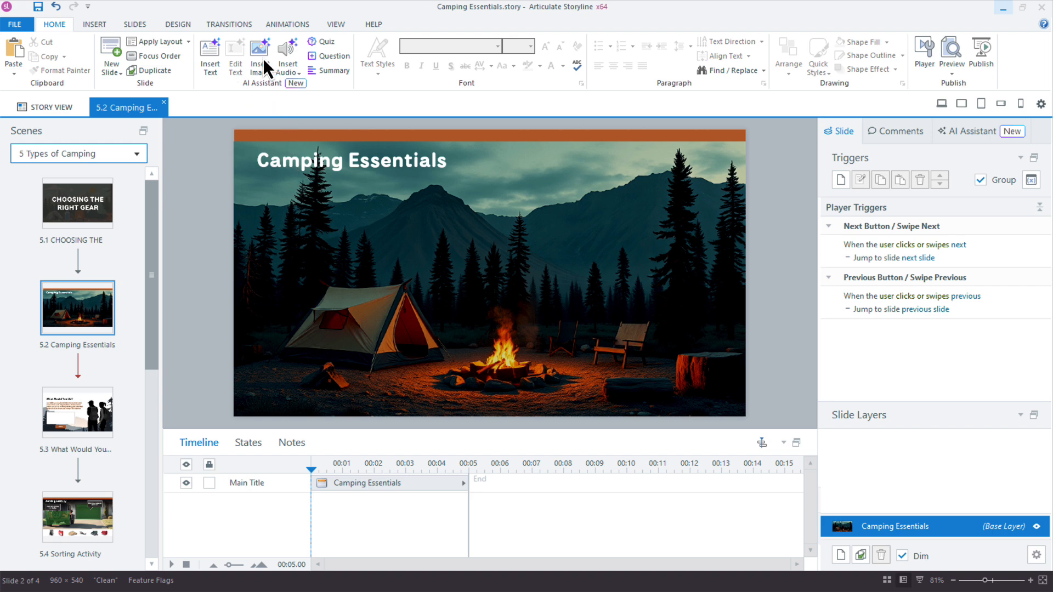
Request an AI-written drag-and-drop camping activity with four correct and three incorrect items and send it.
click(209, 56)
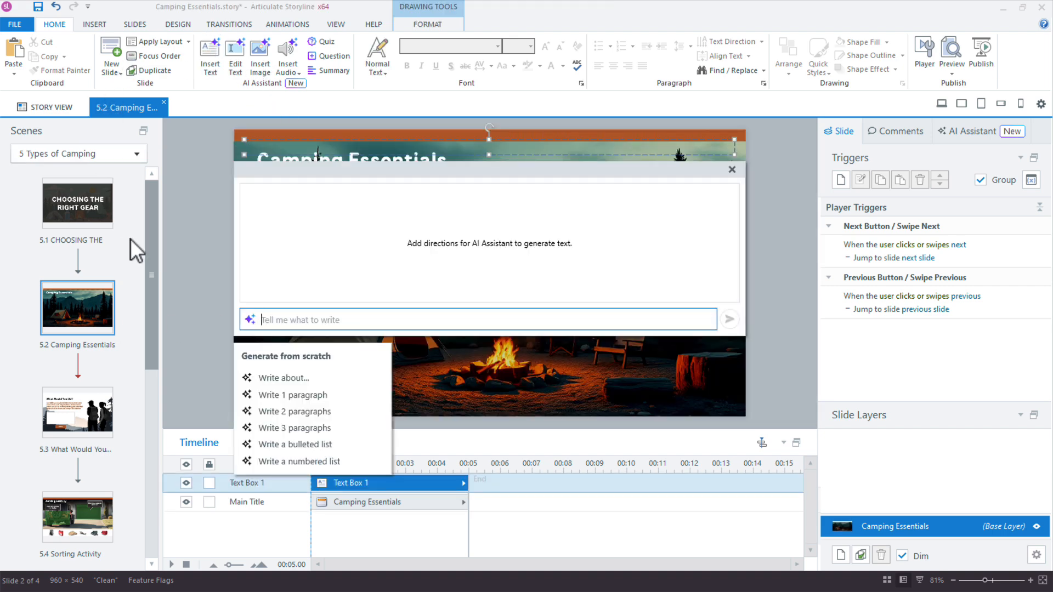
mouse_move(344, 290)
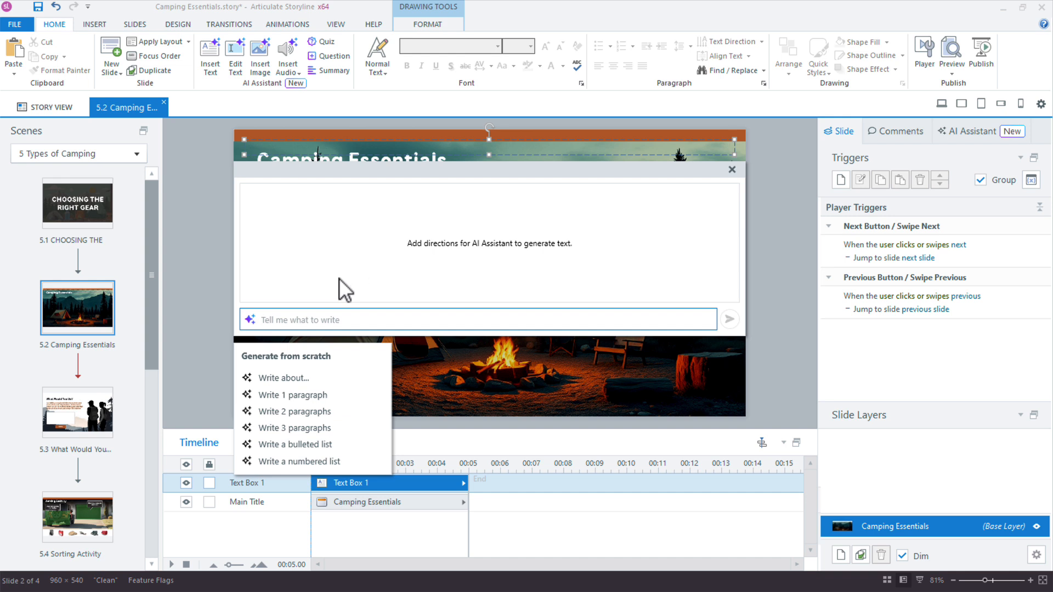
text(Create a)
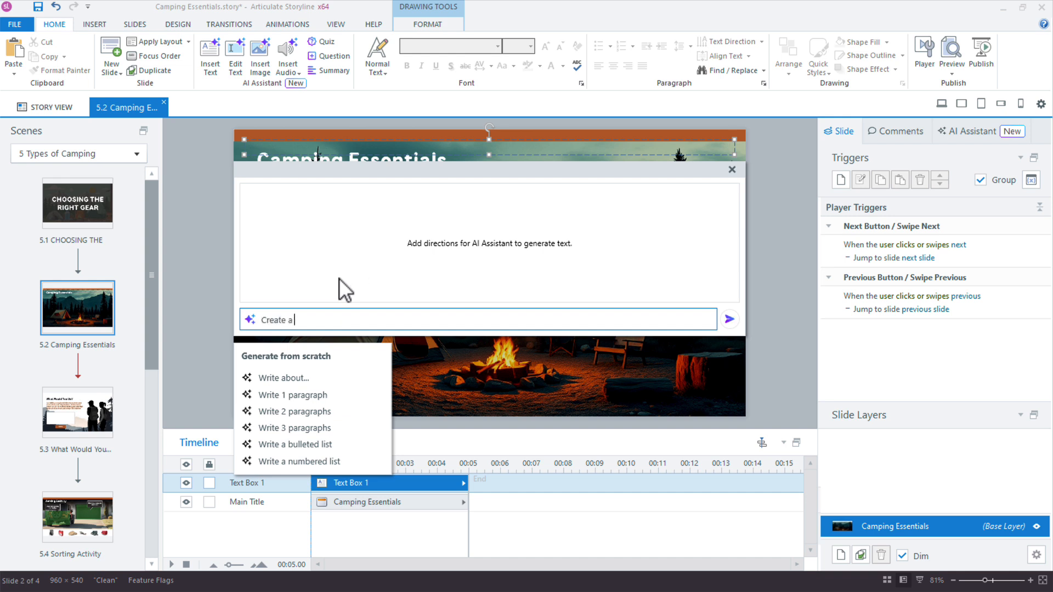
text(drag-and-drop)
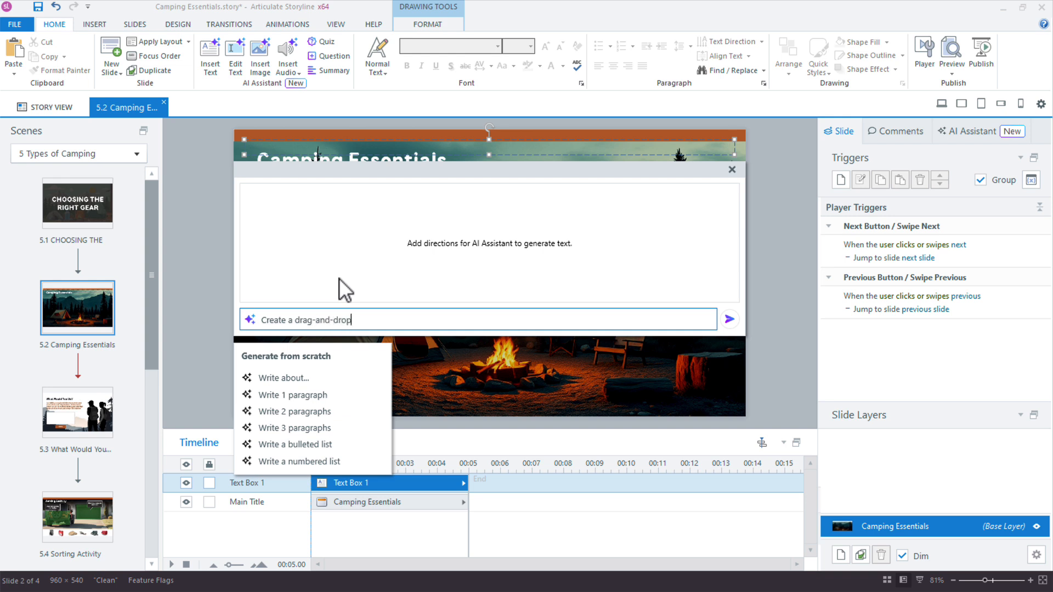
text(activity)
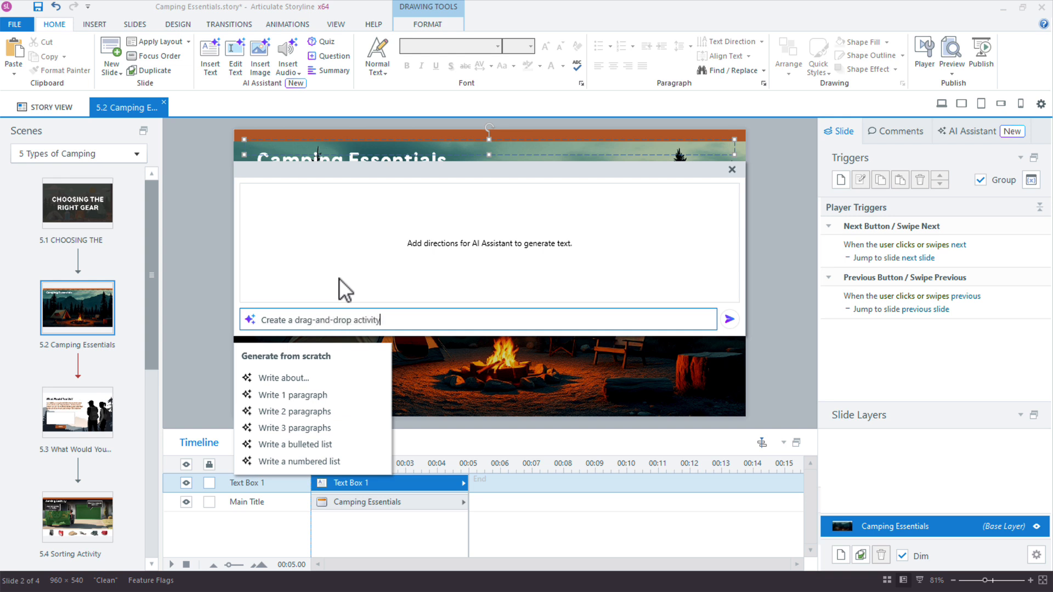
text(focusing on items to)
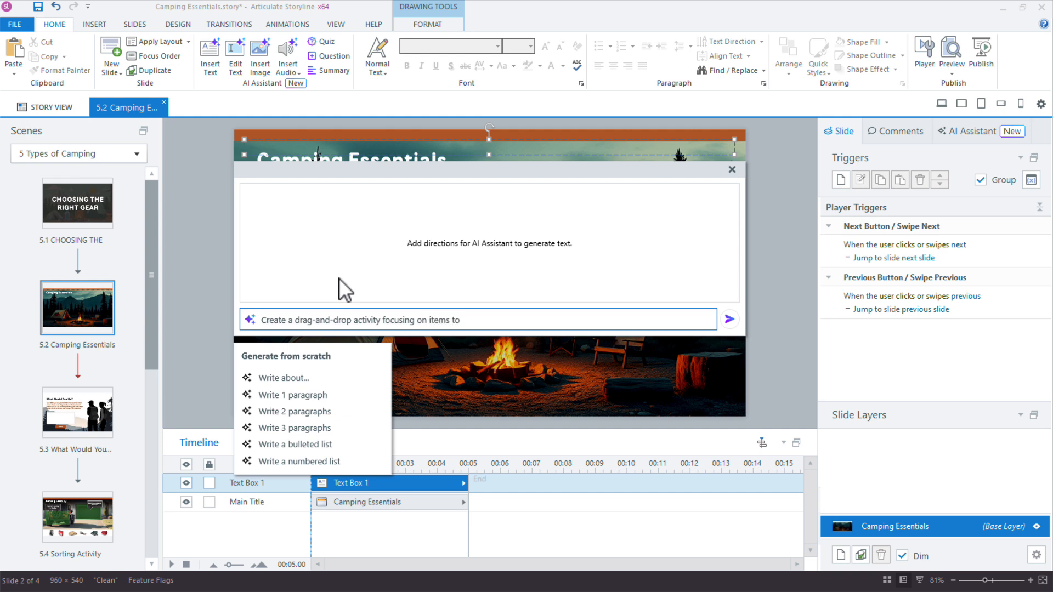
text(bring on camping and item)
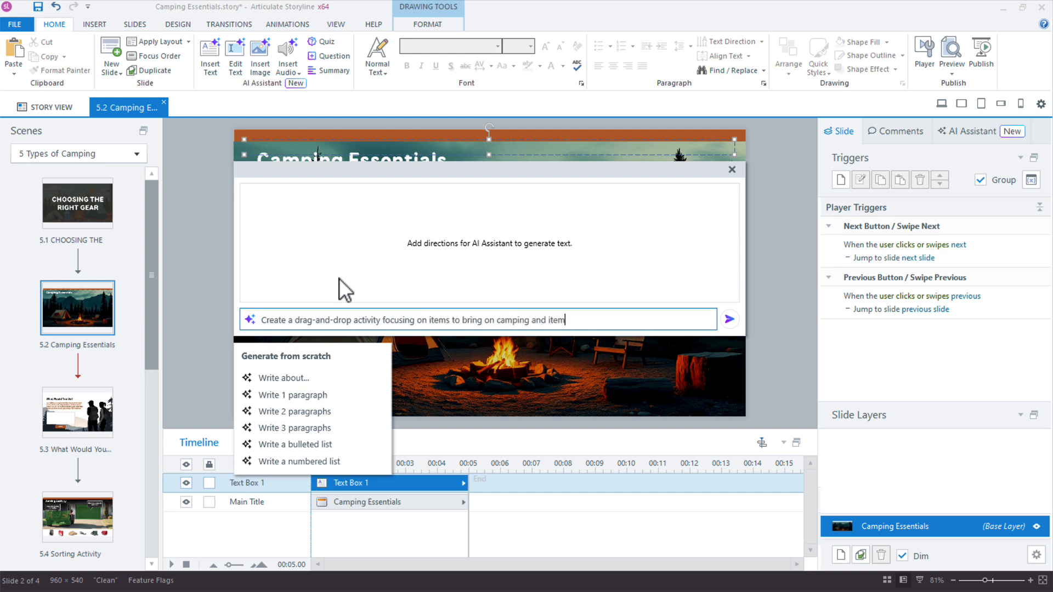
text(s to leave at home. List)
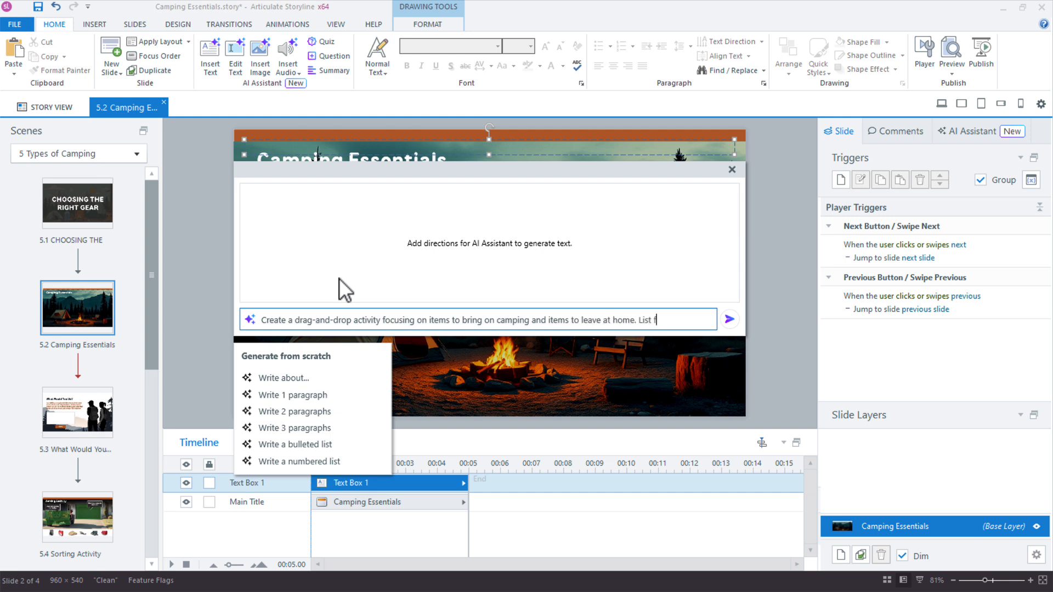
text(four)
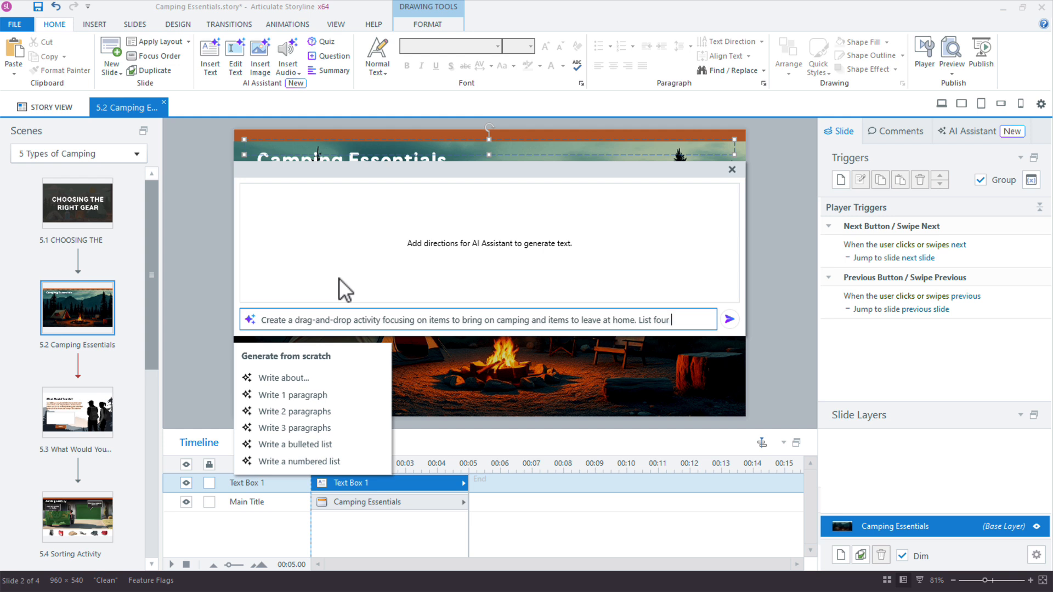
text(correct drag choices)
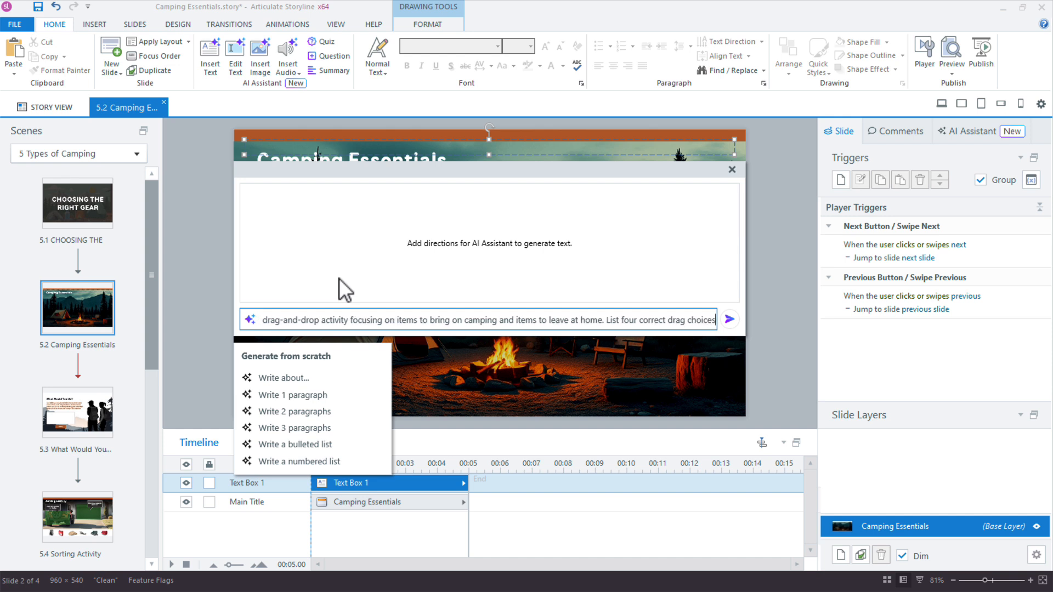
text(and list three incorrect choices)
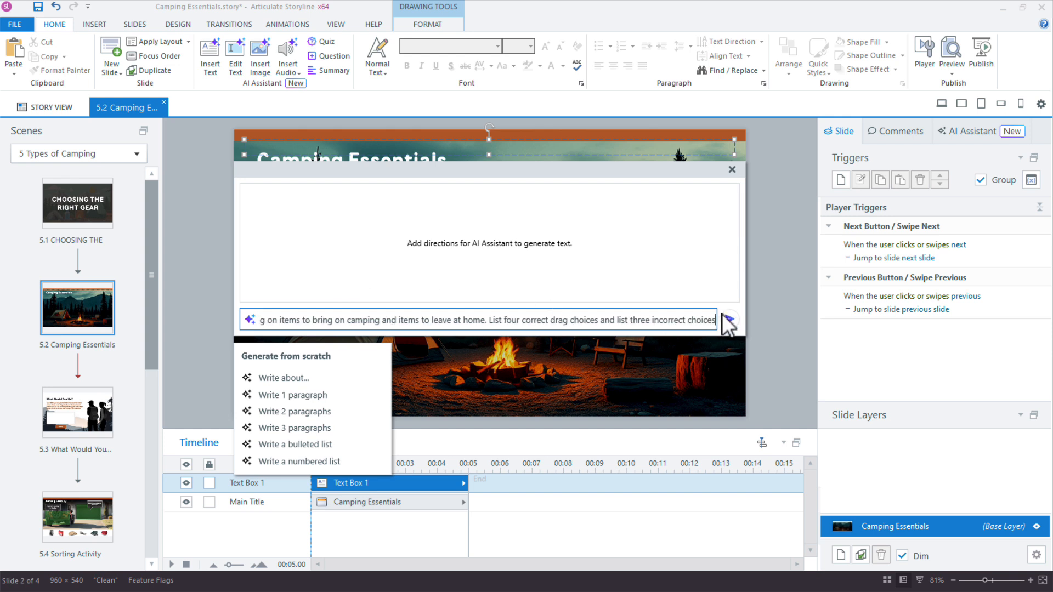
click(728, 319)
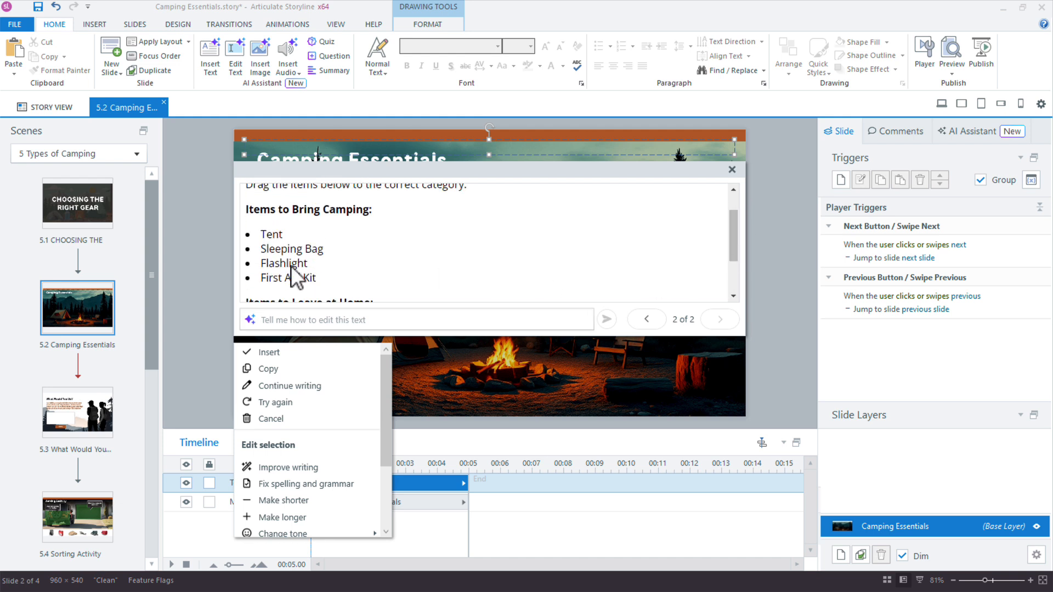
mouse_move(282, 281)
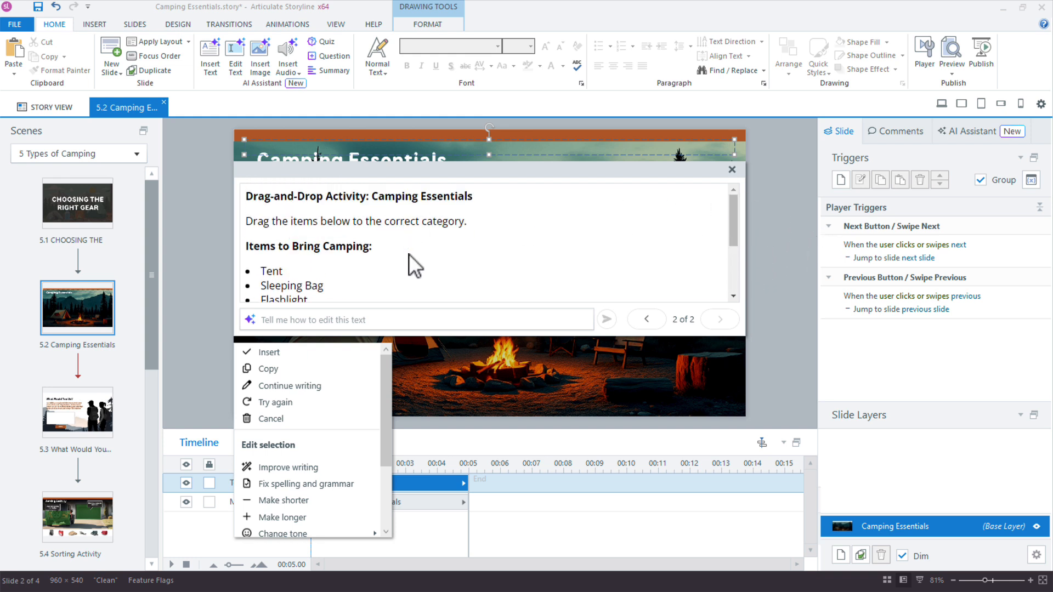
Scroll through the AI draft to read the bring and leave-at-home lists.
scroll(down, 3)
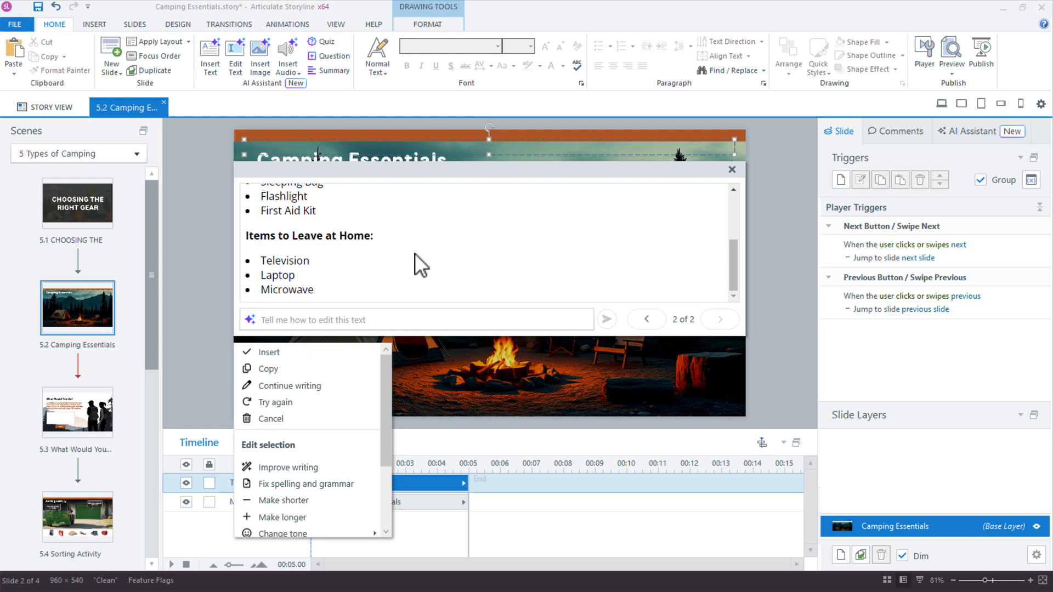
mouse_move(349, 303)
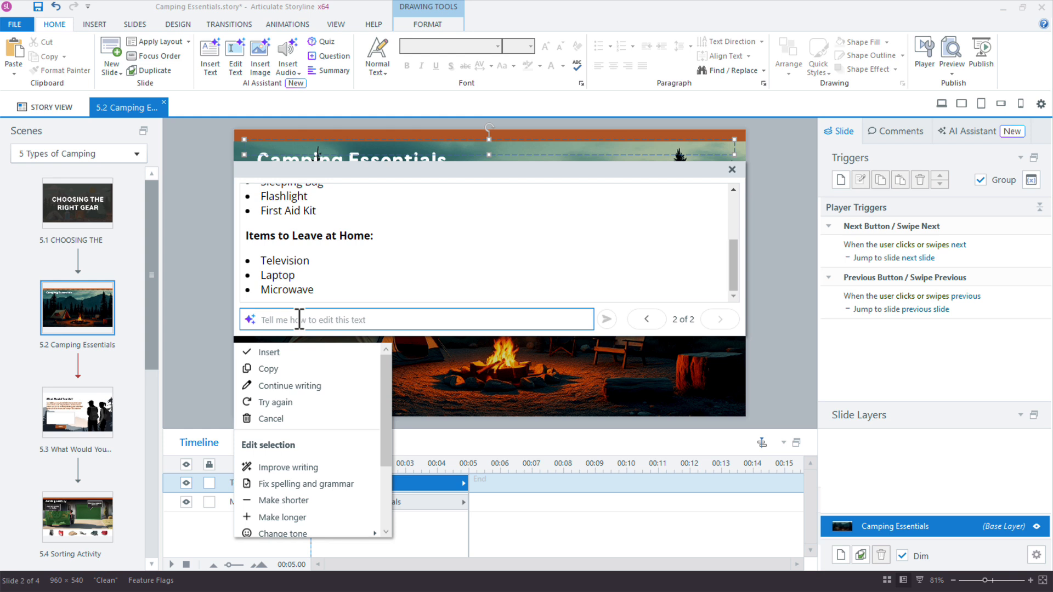
Ask the AI to add feedback explaining why each choice is correct, then insert the text on the slide.
text(Provide feedback for)
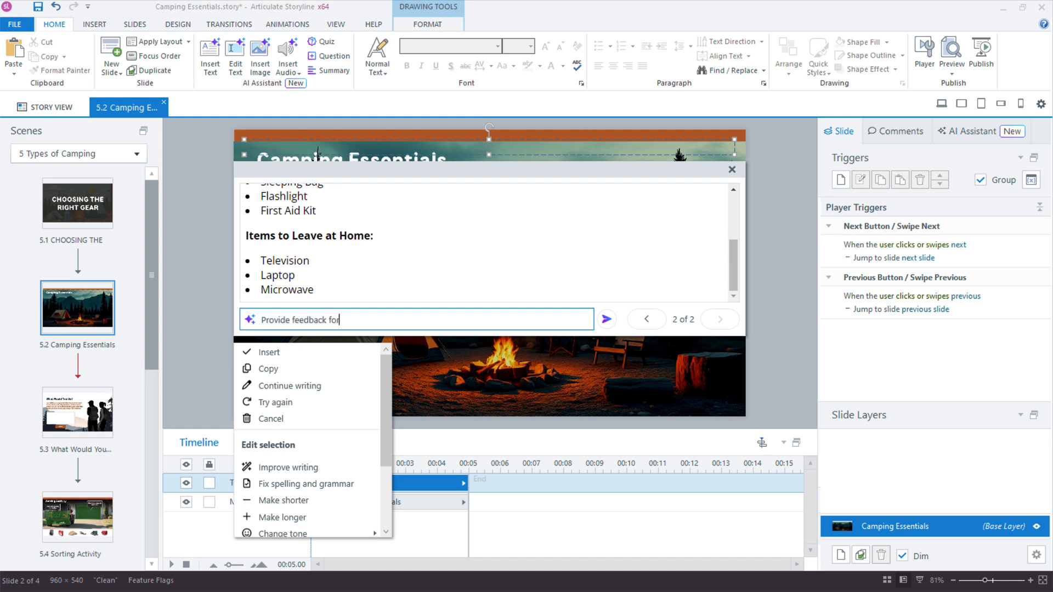
text(each)
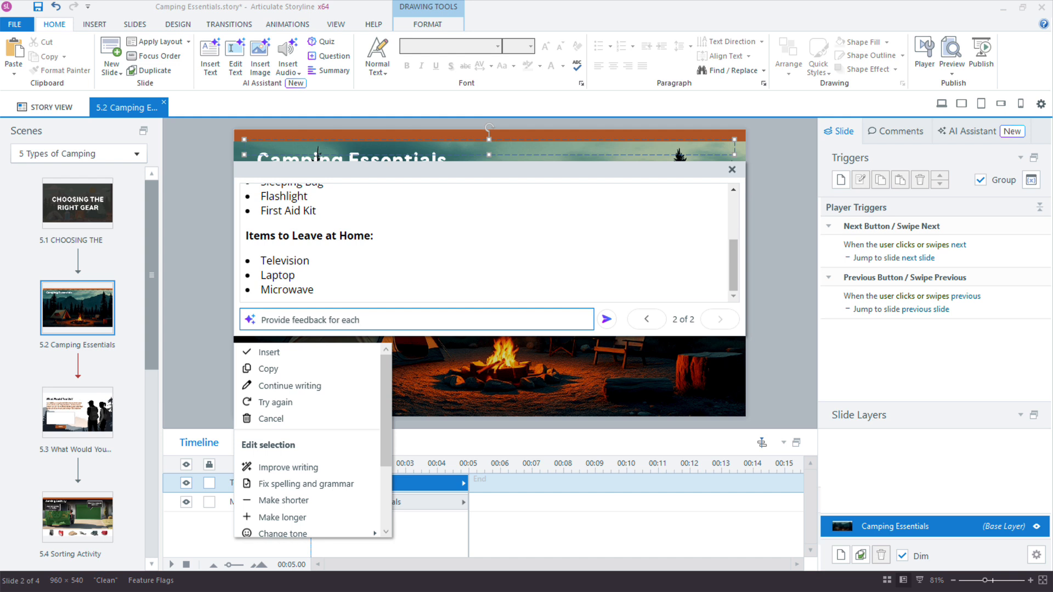
text(choice)
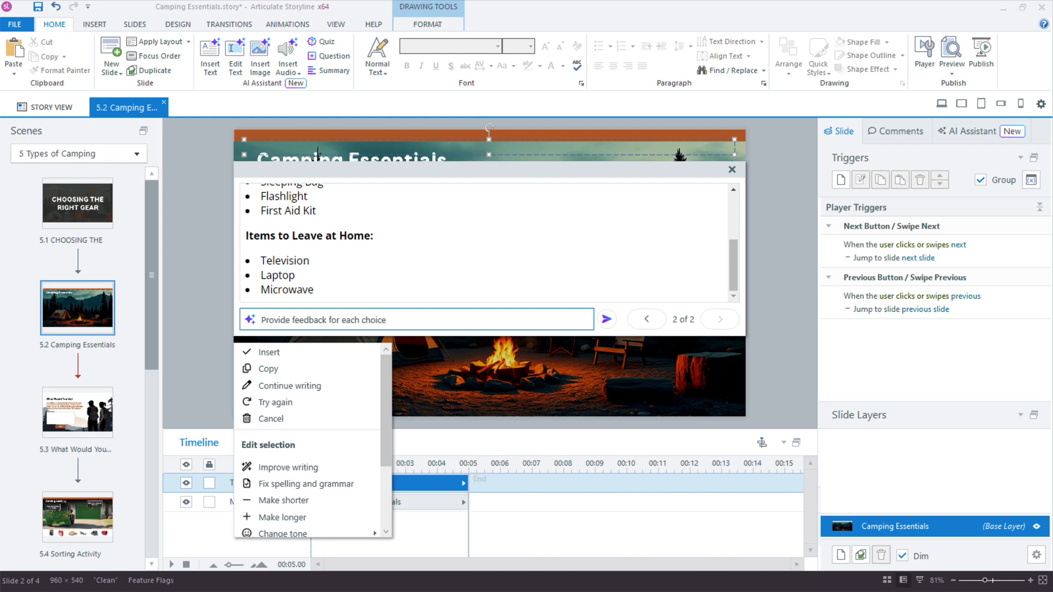
text(and explain wh)
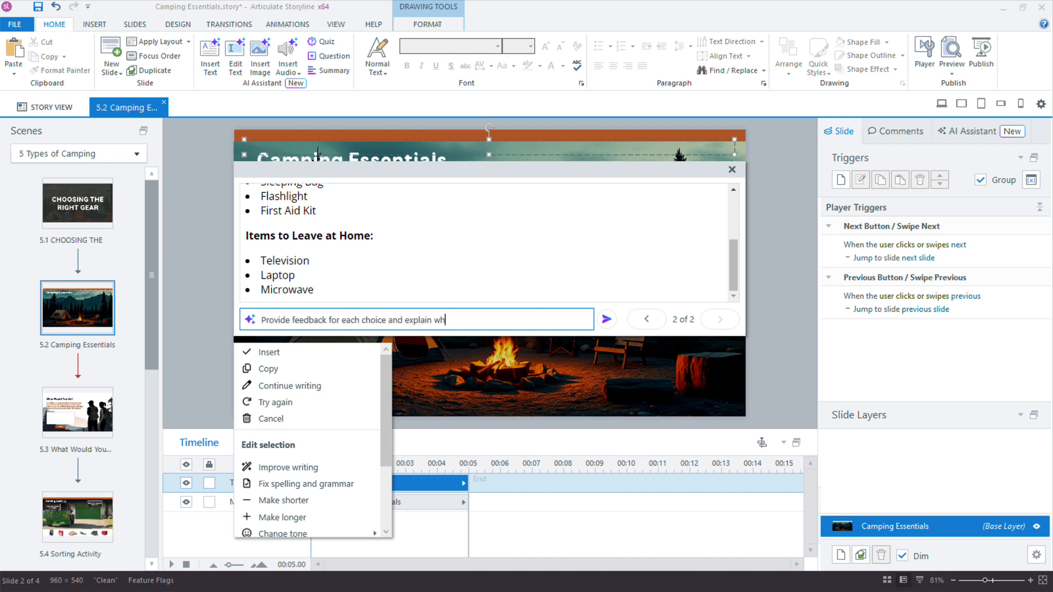
text(y each is correct or incorrect)
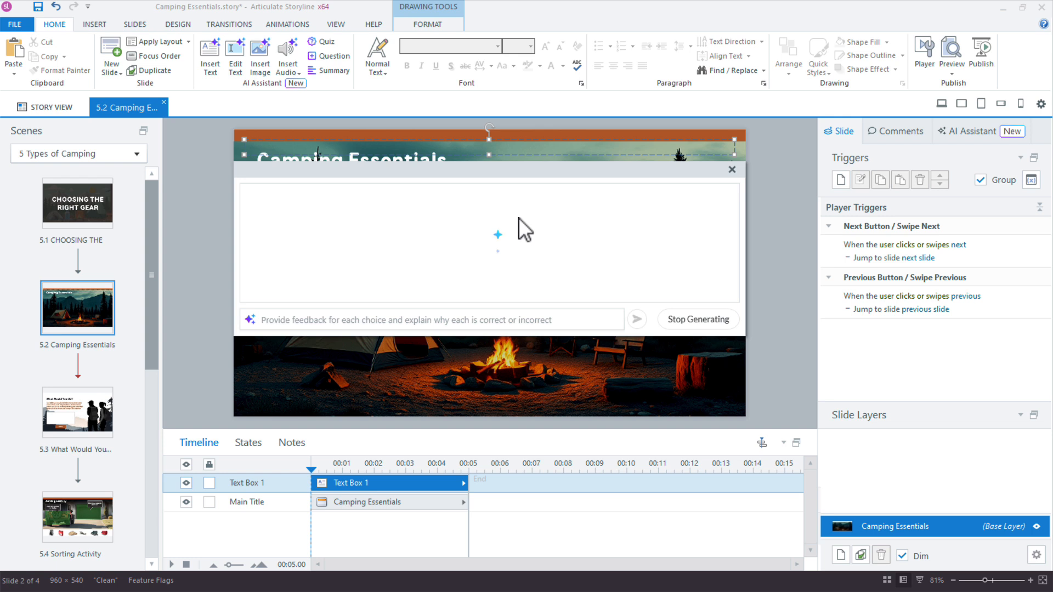
mouse_move(579, 265)
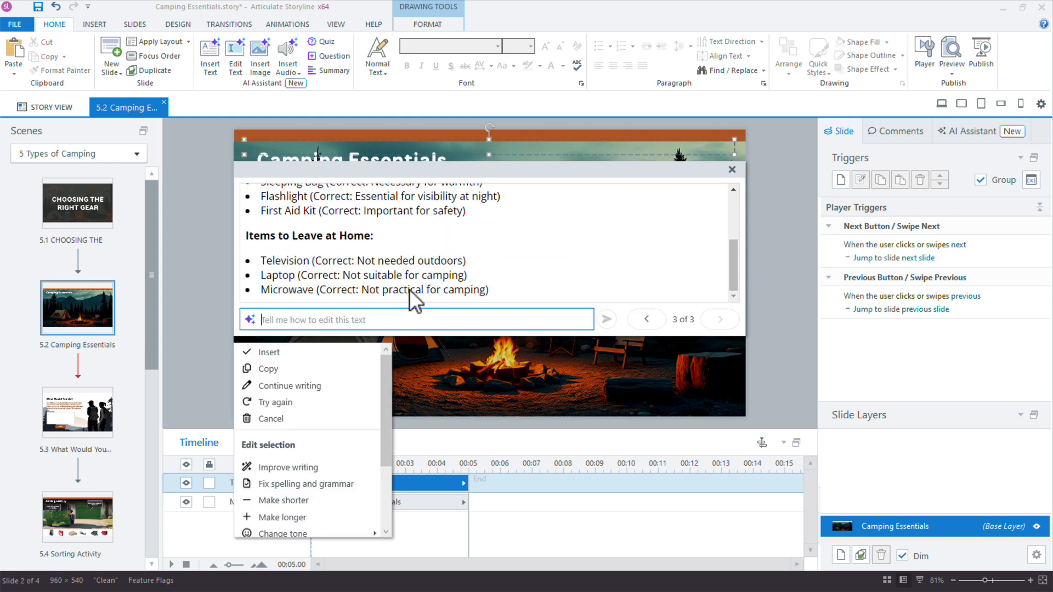
mouse_move(430, 278)
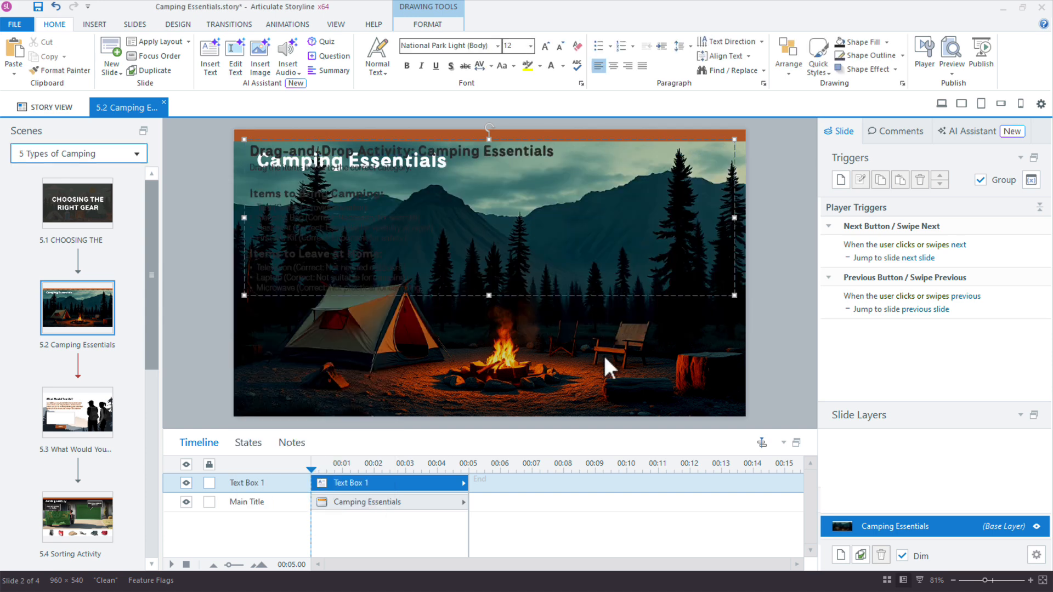
click(95, 24)
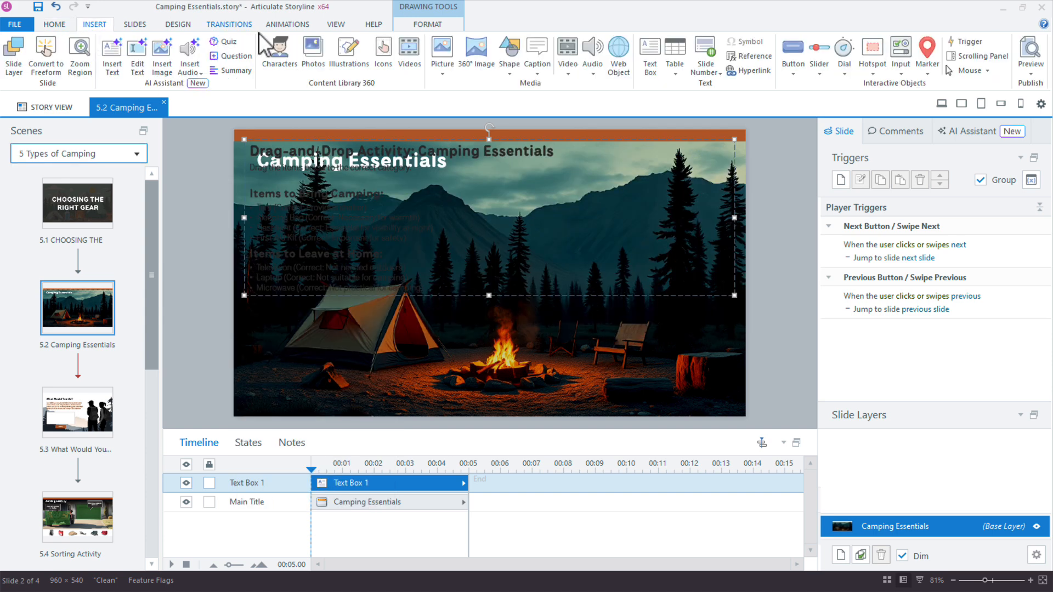
Choose a rectangle shape to back the activity text.
click(509, 47)
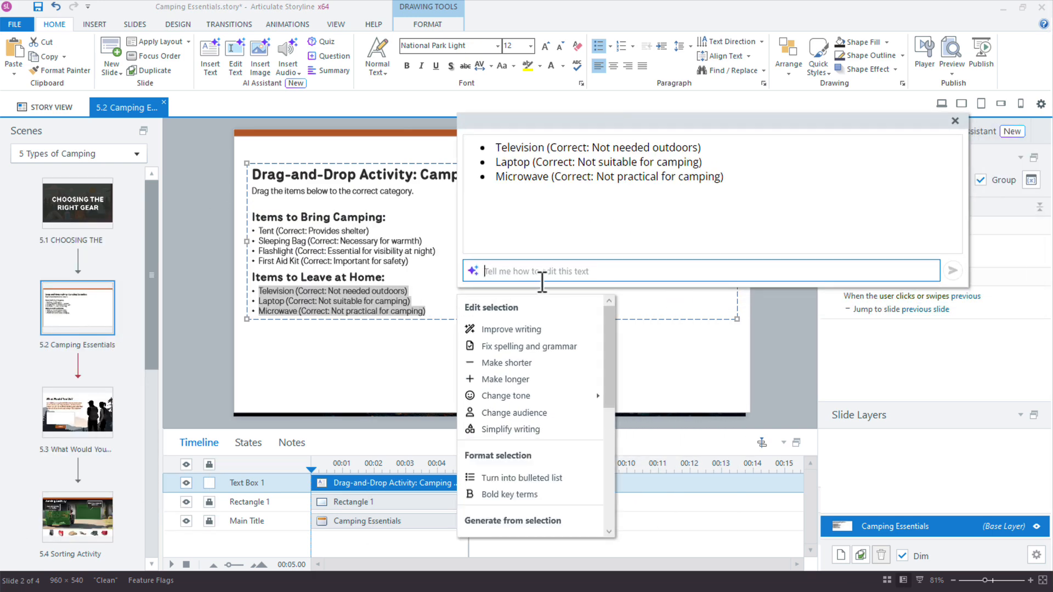
Ask the AI to explain in detail why each item is best left at home and send it.
text(Explain)
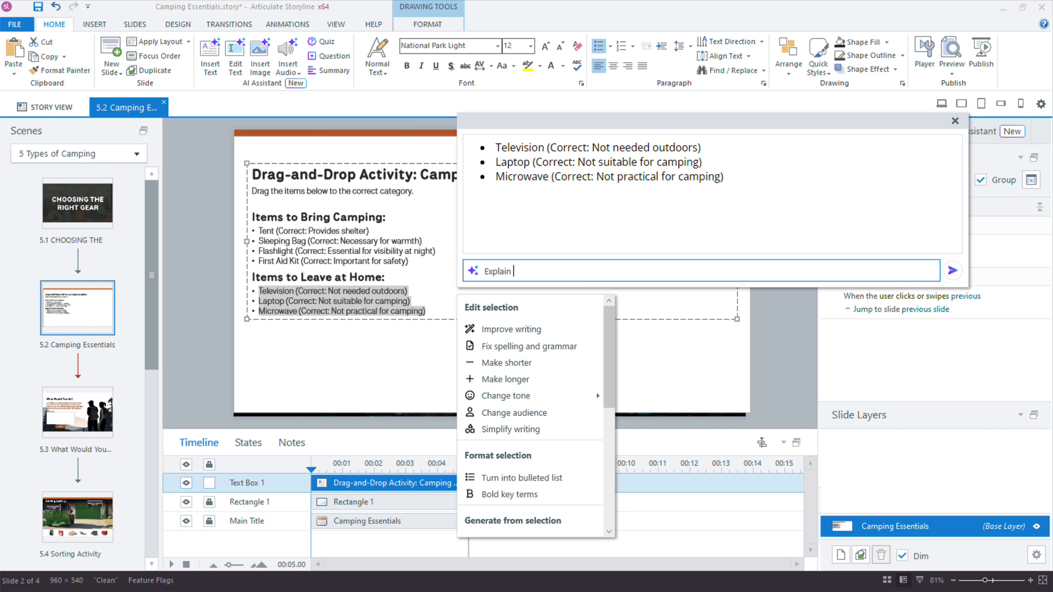
text(in detail why each list item is)
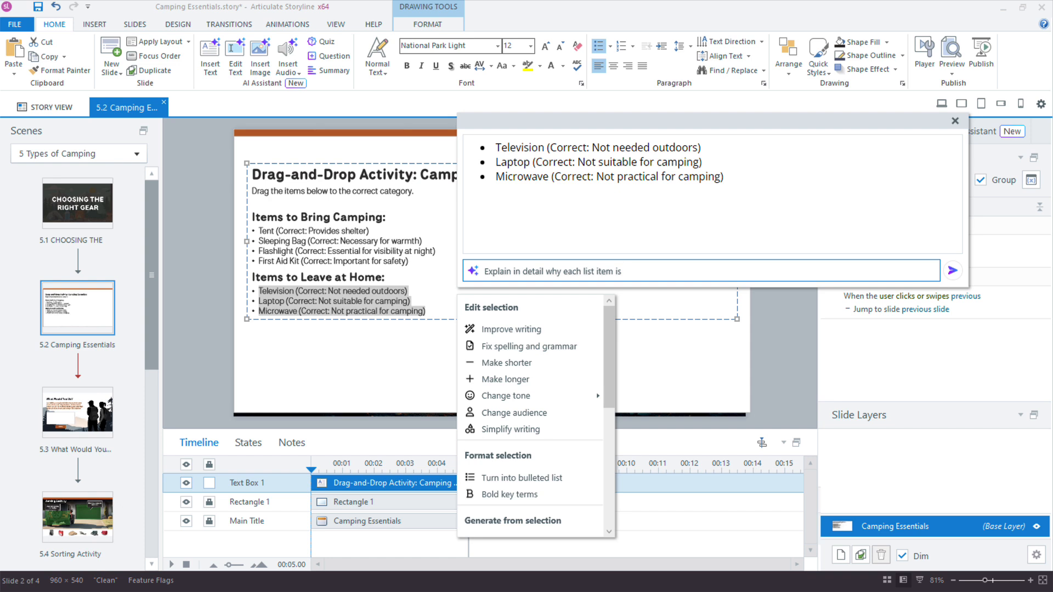
text(best left at)
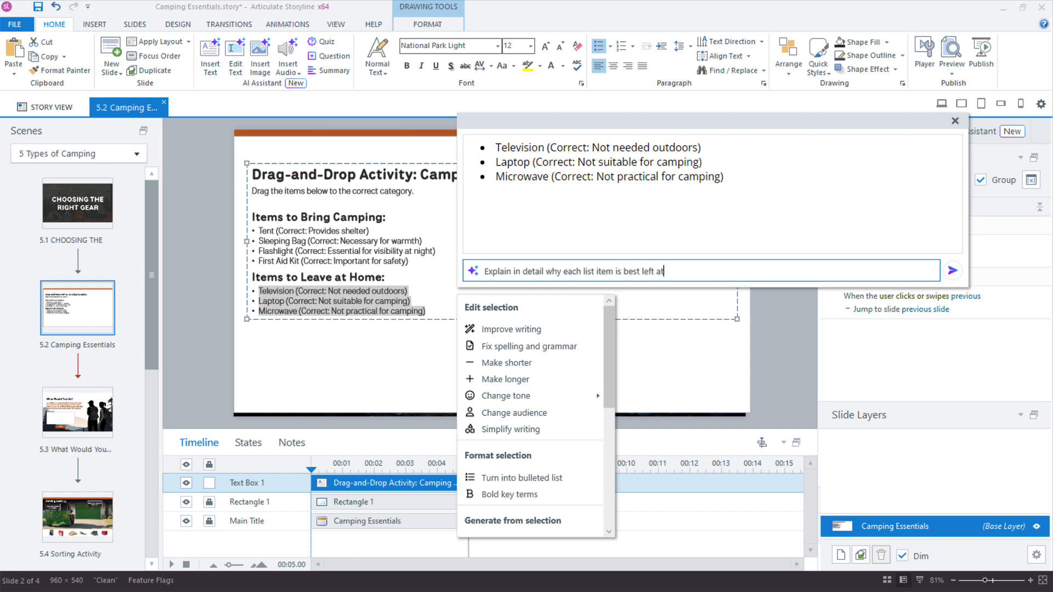
text(home and not br)
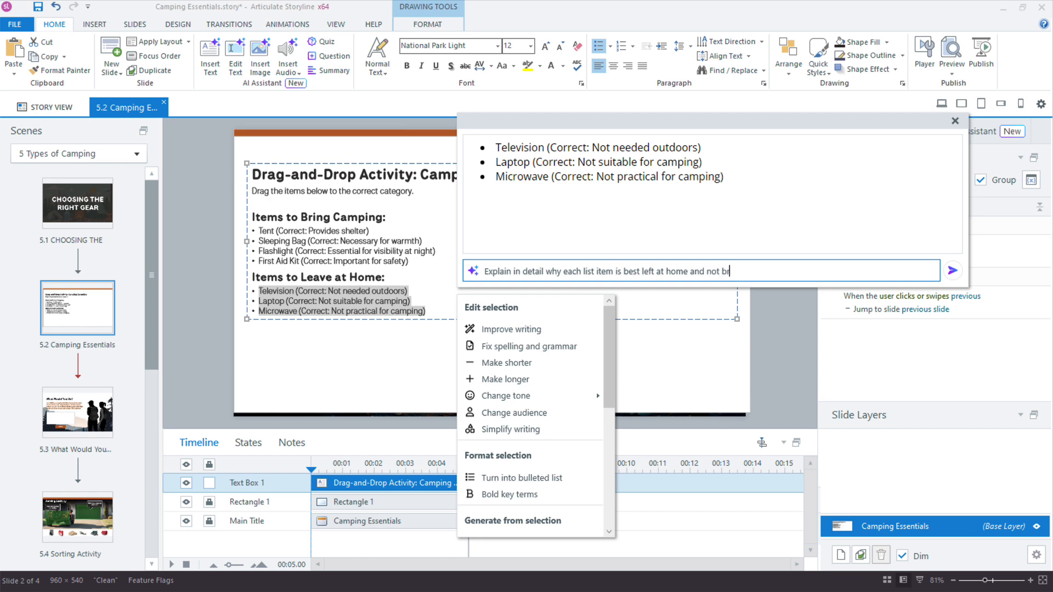
text(ough for camping)
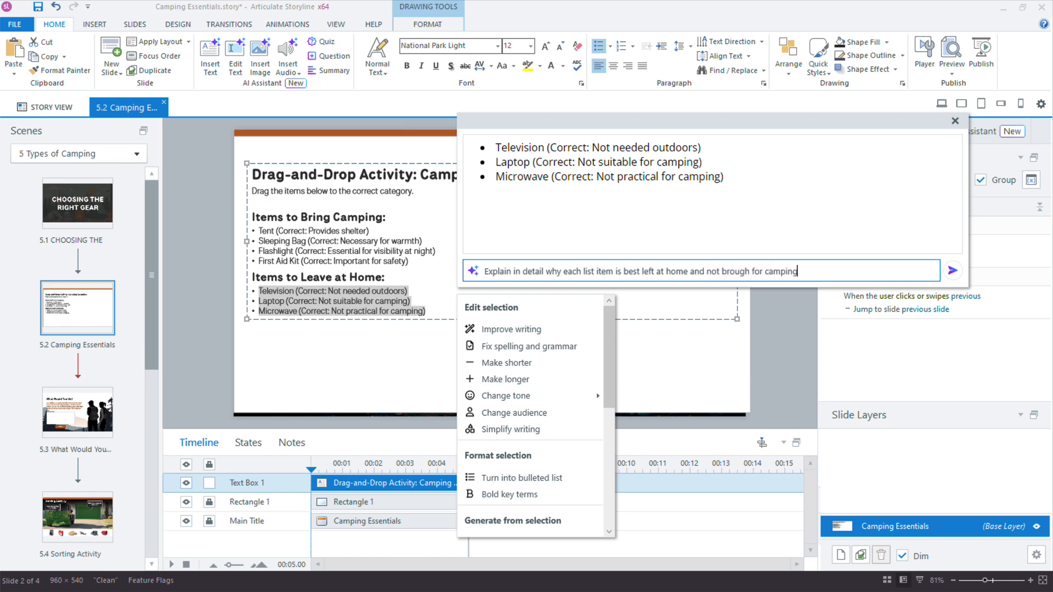
click(952, 271)
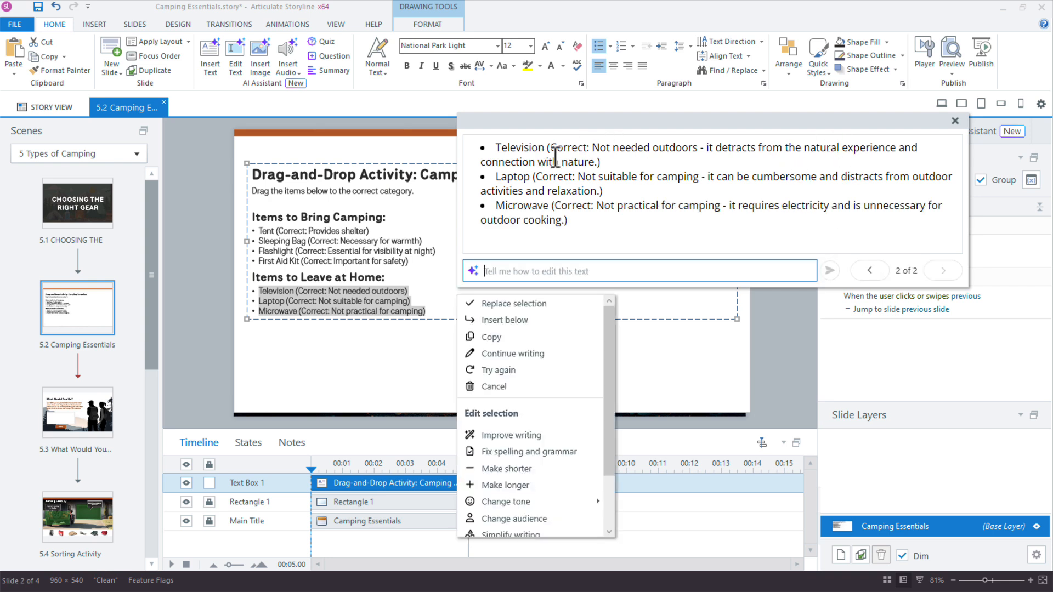
mouse_move(617, 149)
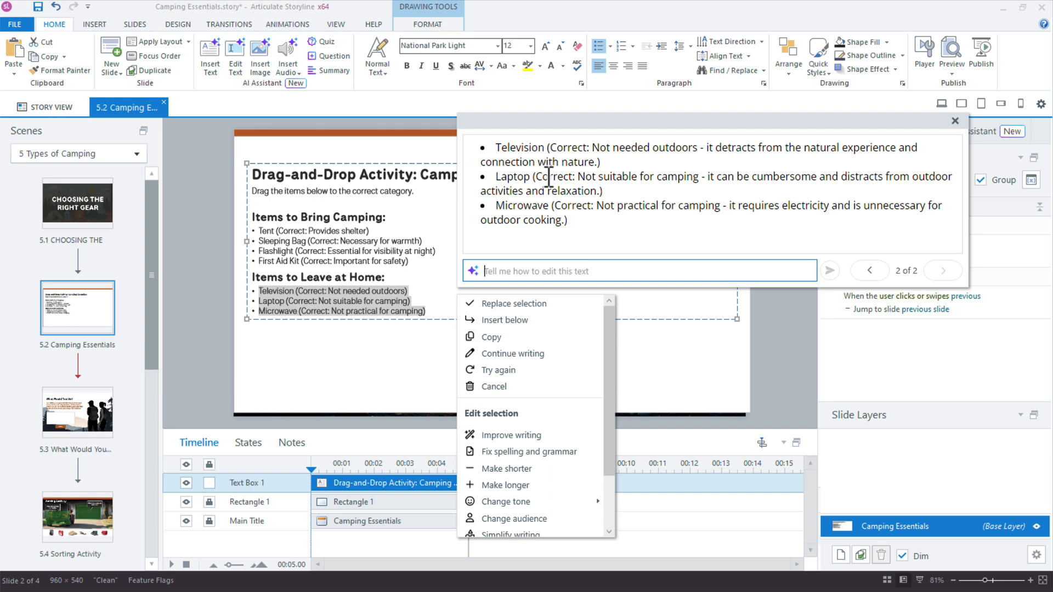
mouse_move(339, 329)
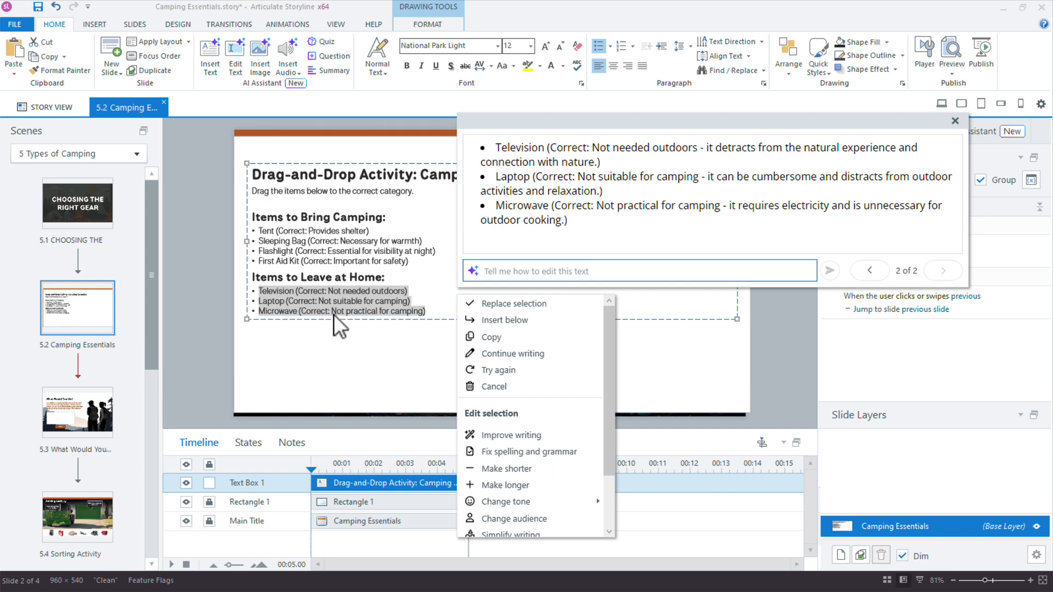
mouse_move(308, 321)
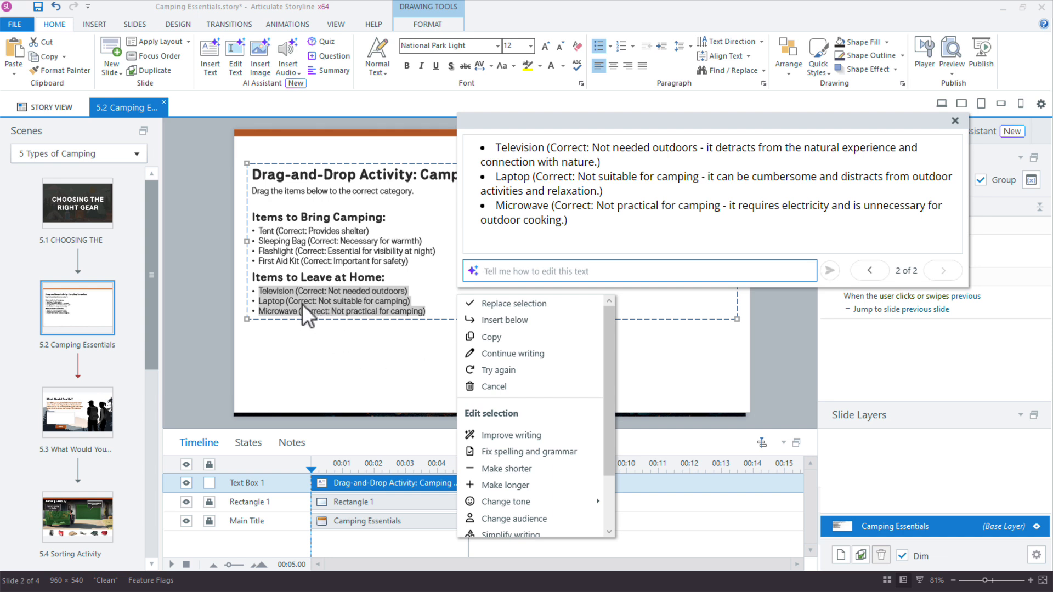
mouse_move(321, 304)
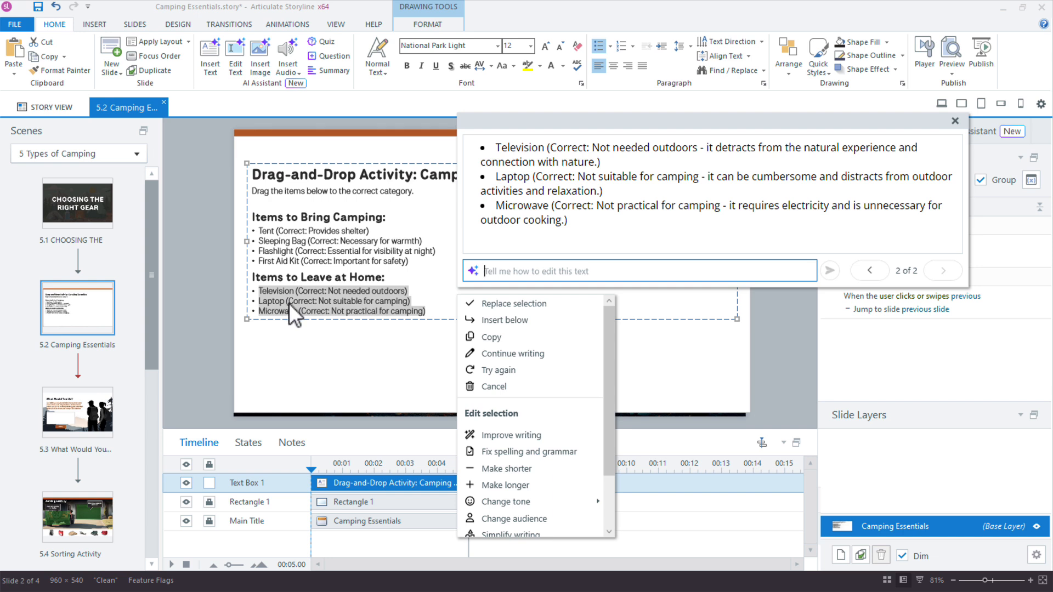
mouse_move(316, 317)
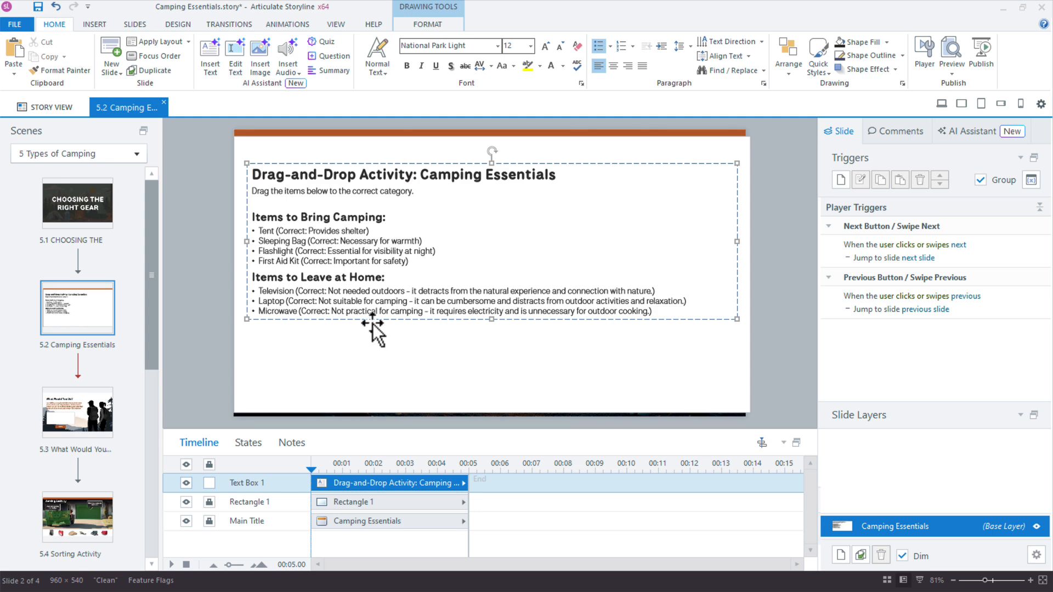
click(76, 517)
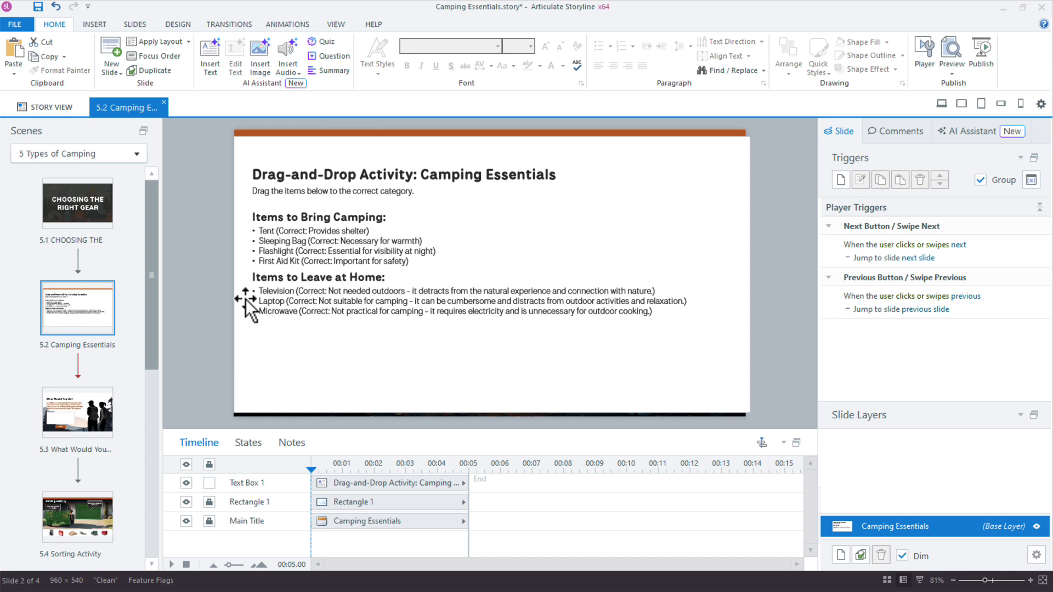
mouse_move(494, 345)
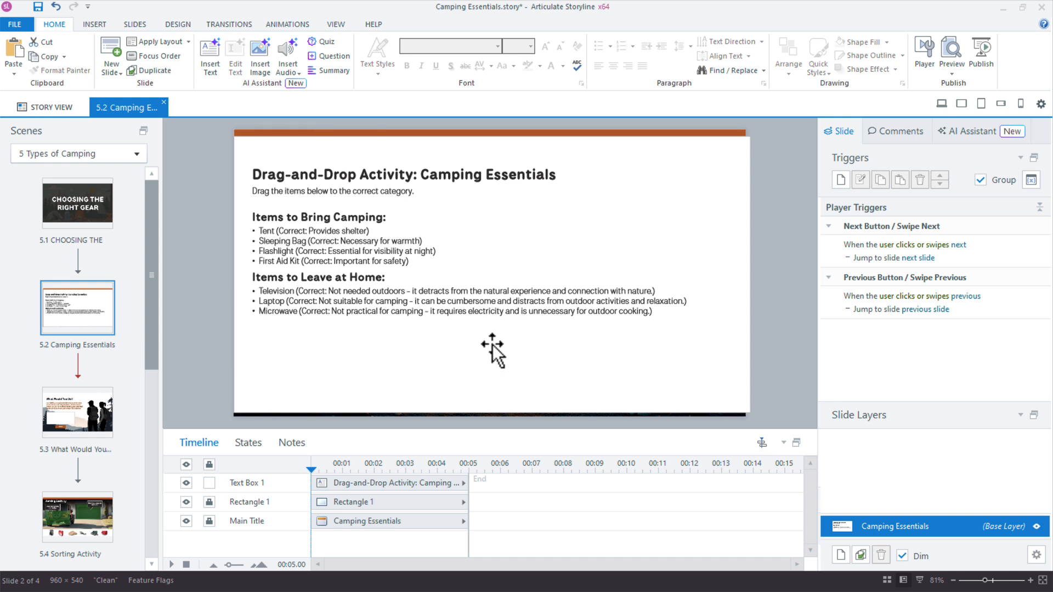